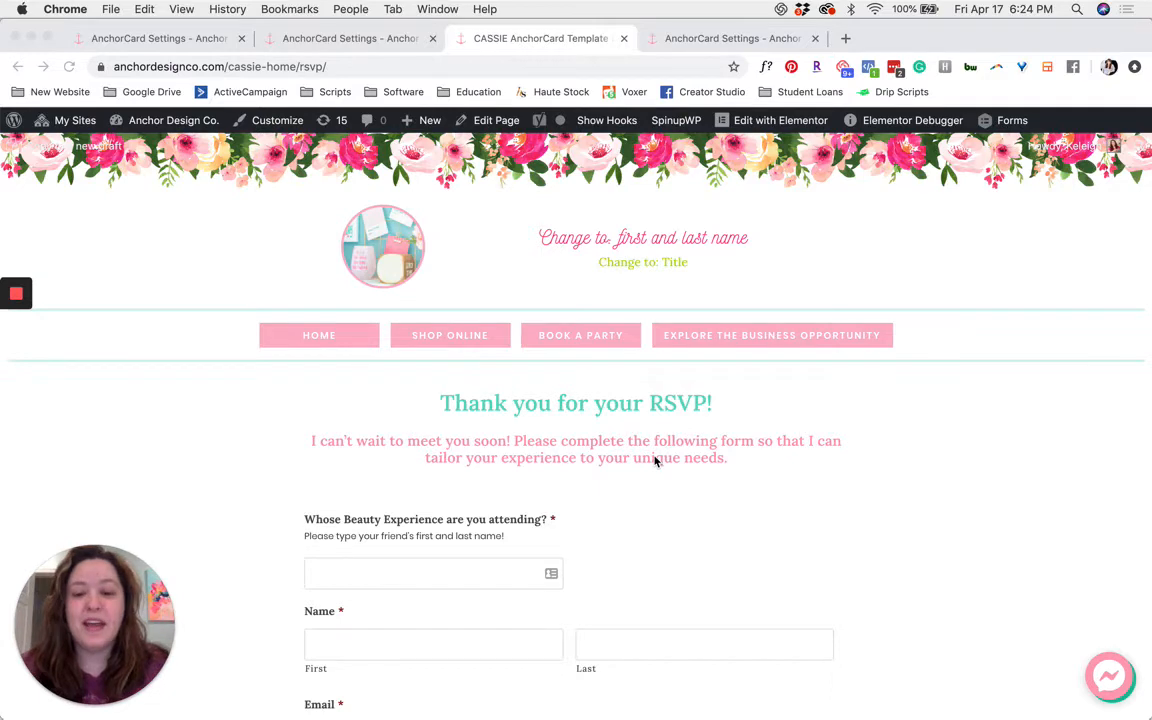
# Switch to the AnchorCard Settings tab and scroll through the RSVP guest entries
pyautogui.scroll(-3)
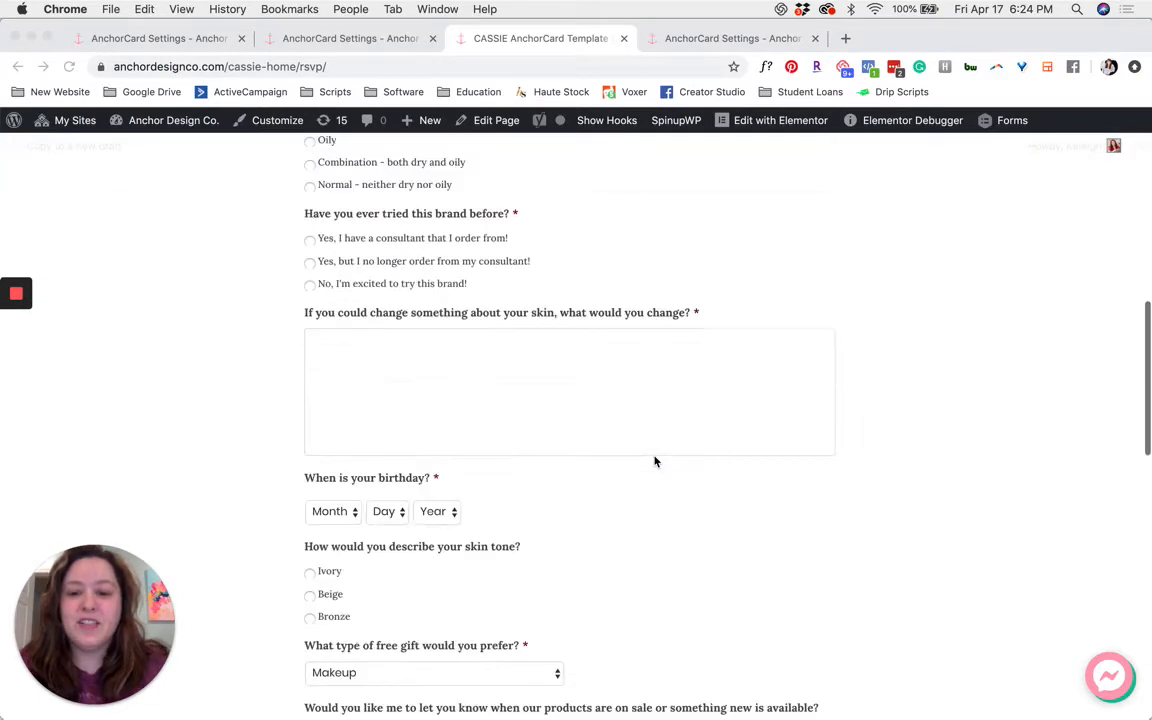
pyautogui.scroll(-3)
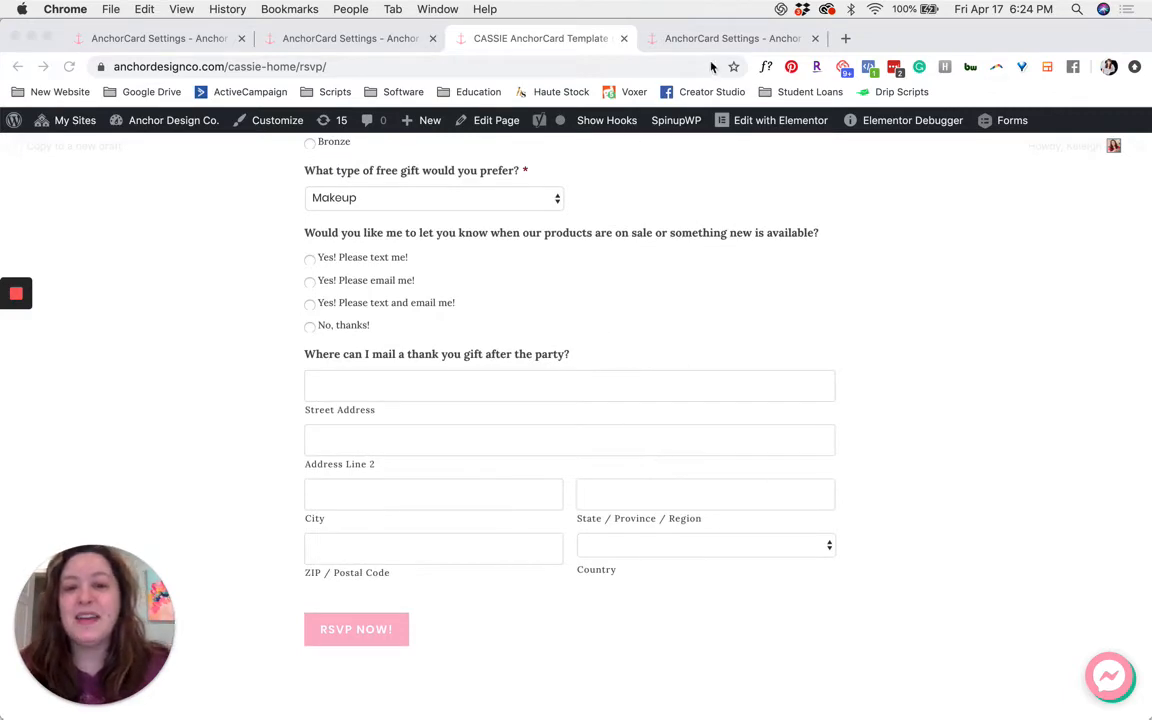
pyautogui.click(730, 38)
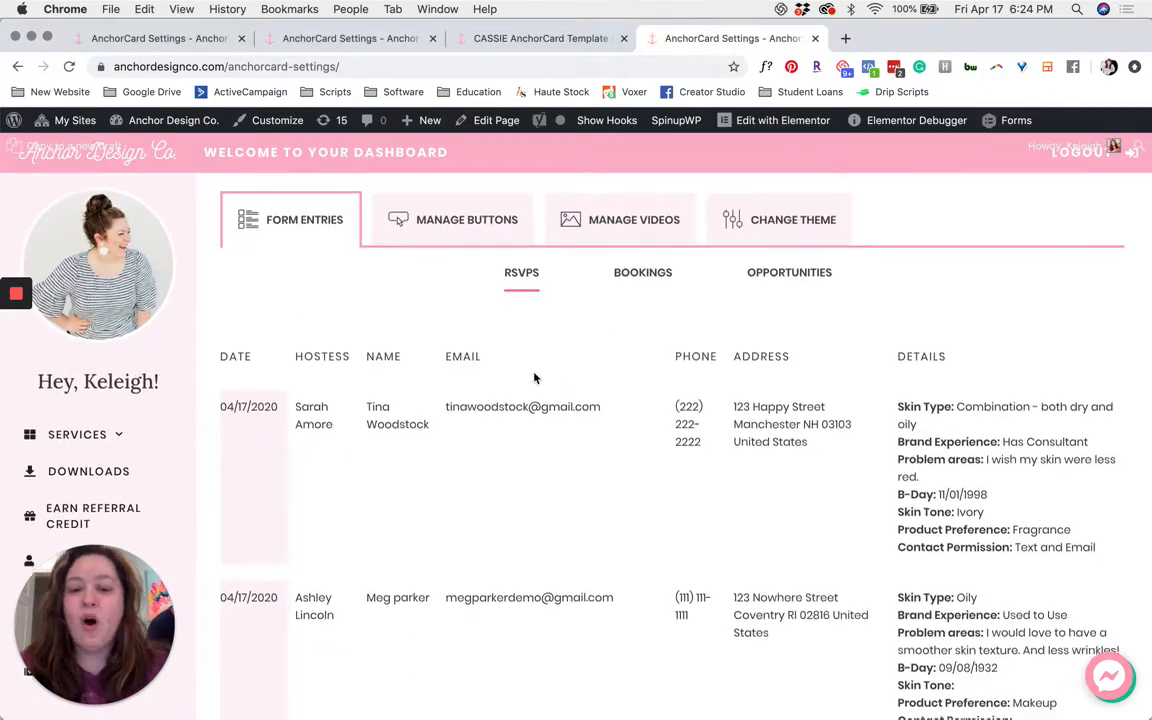
pyautogui.scroll(-3)
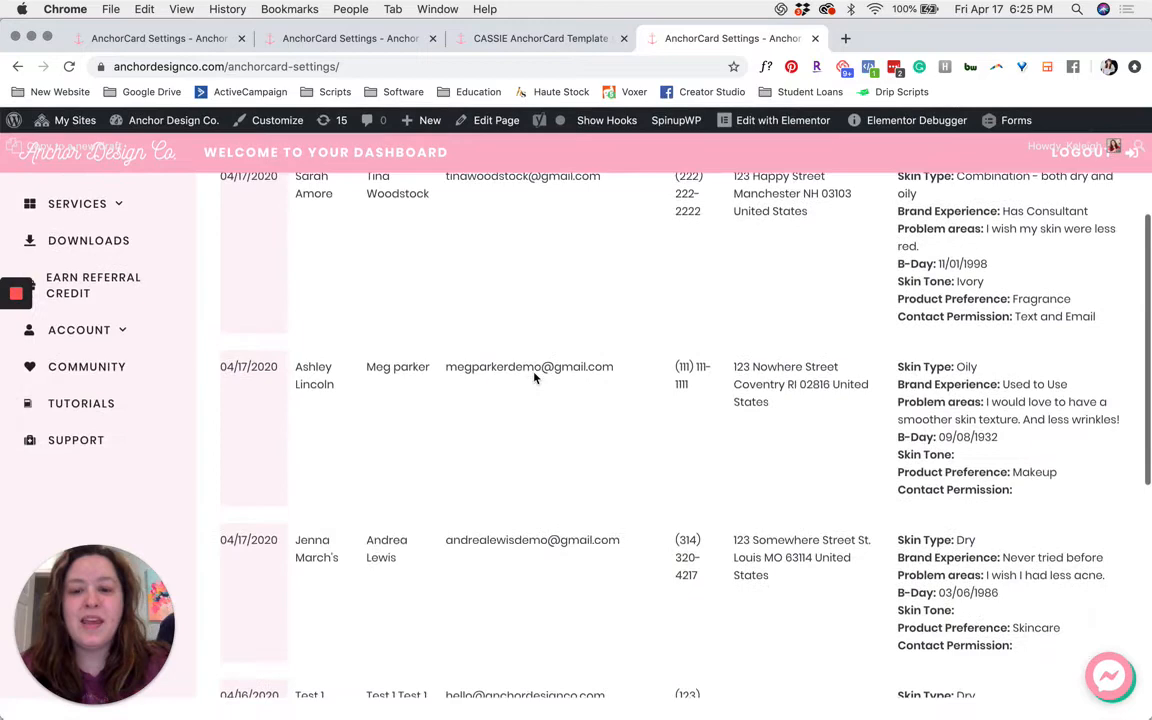
pyautogui.scroll(-3)
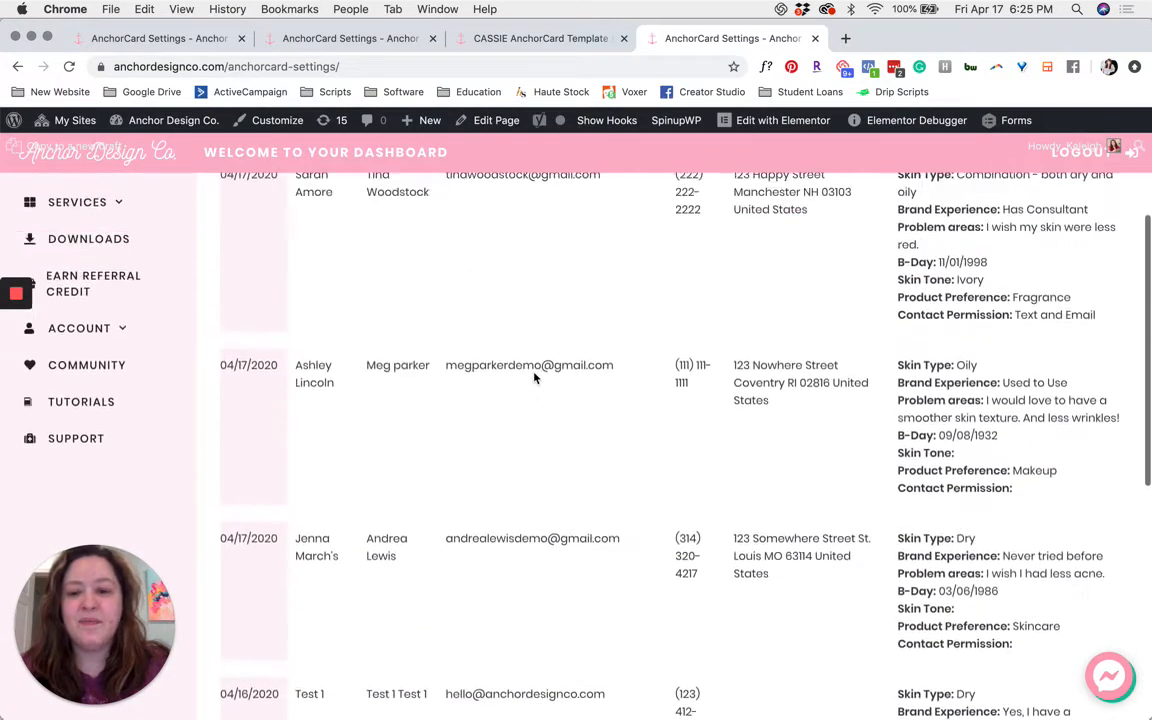
pyautogui.scroll(3)
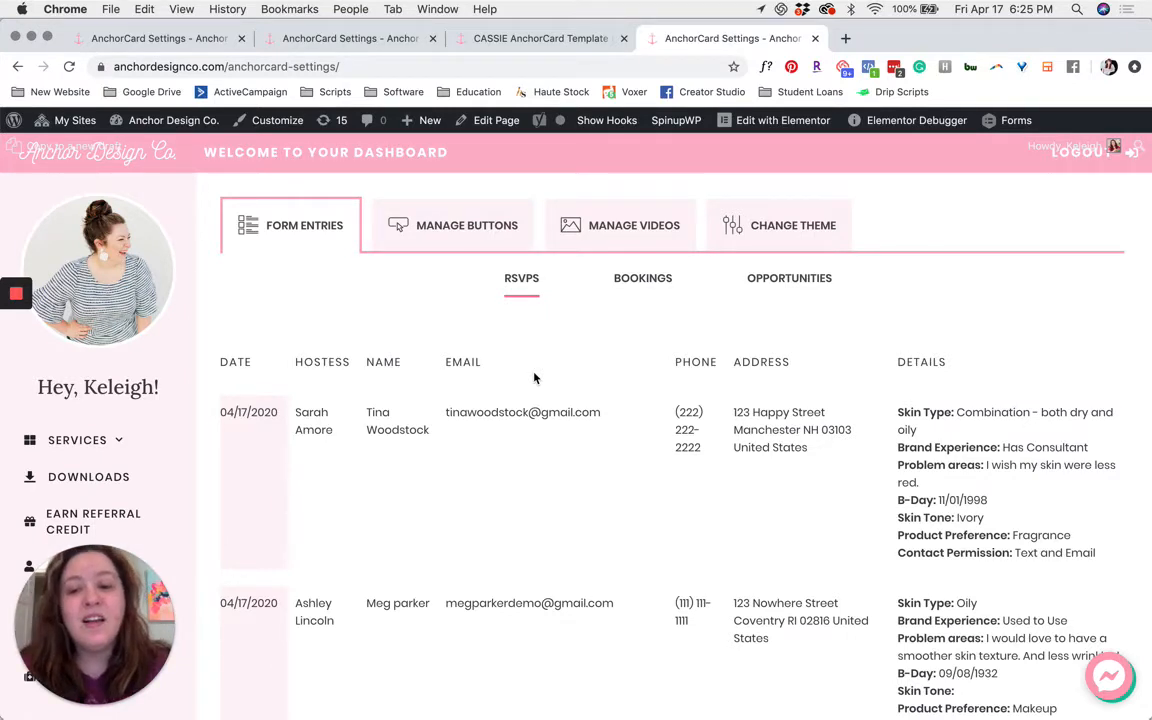
pyautogui.click(77, 440)
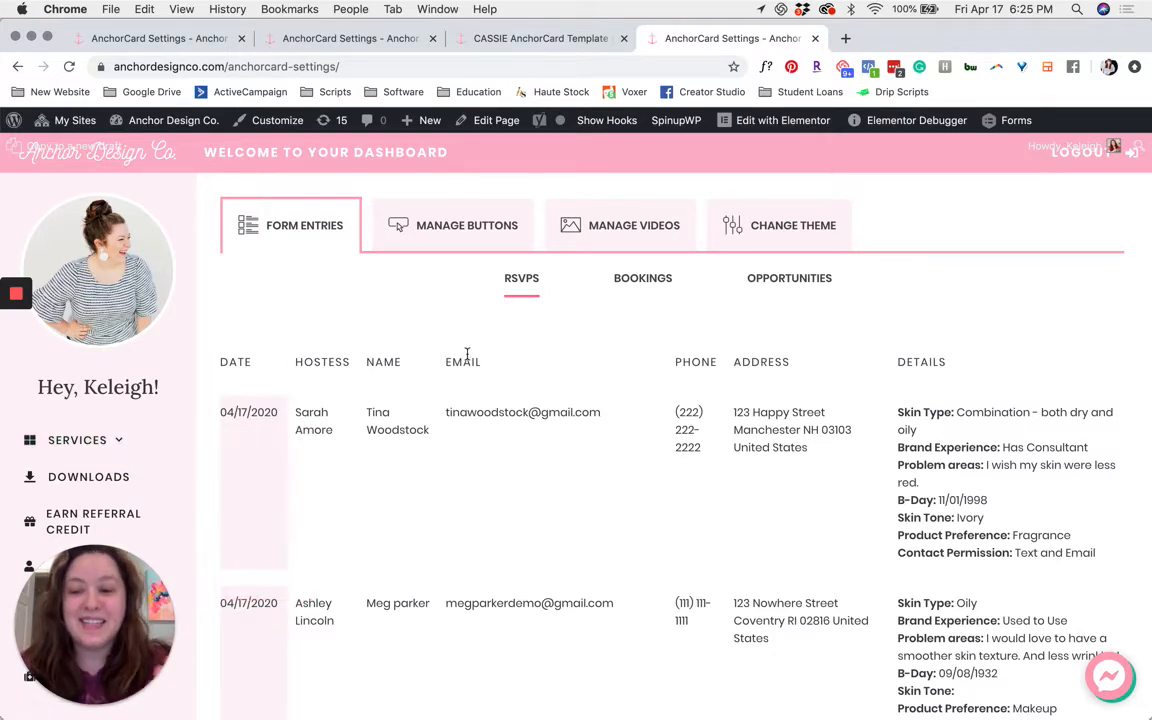
pyautogui.moveTo(577, 402)
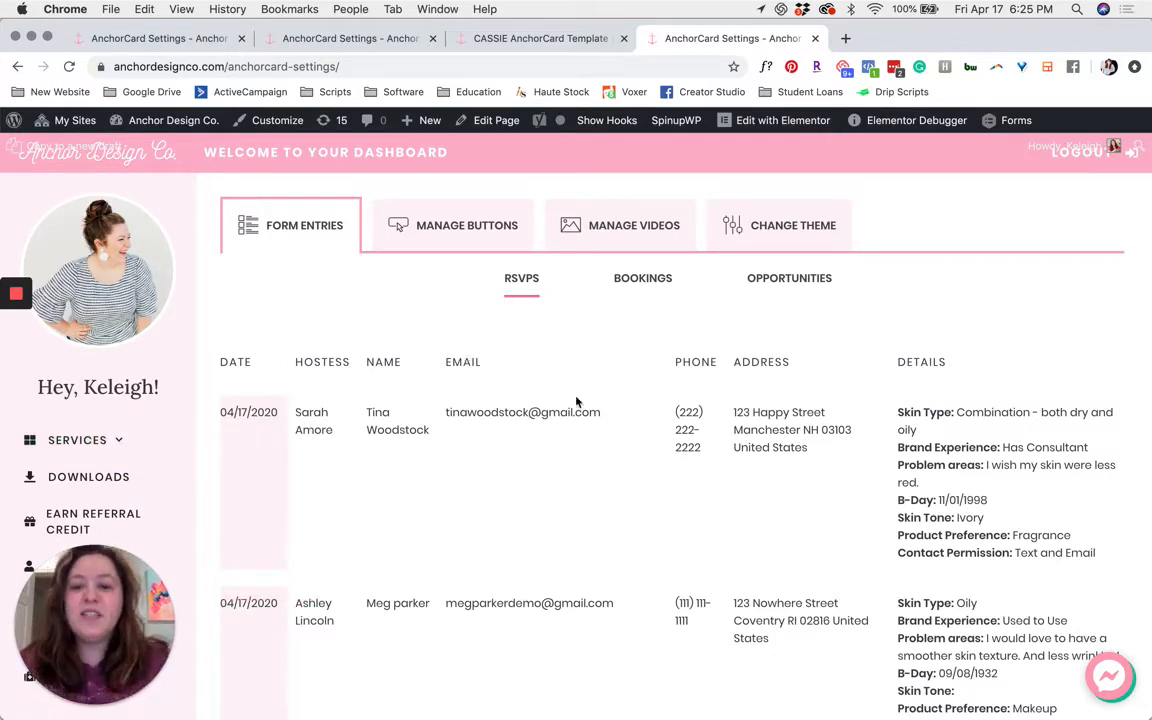
pyautogui.moveTo(319, 258)
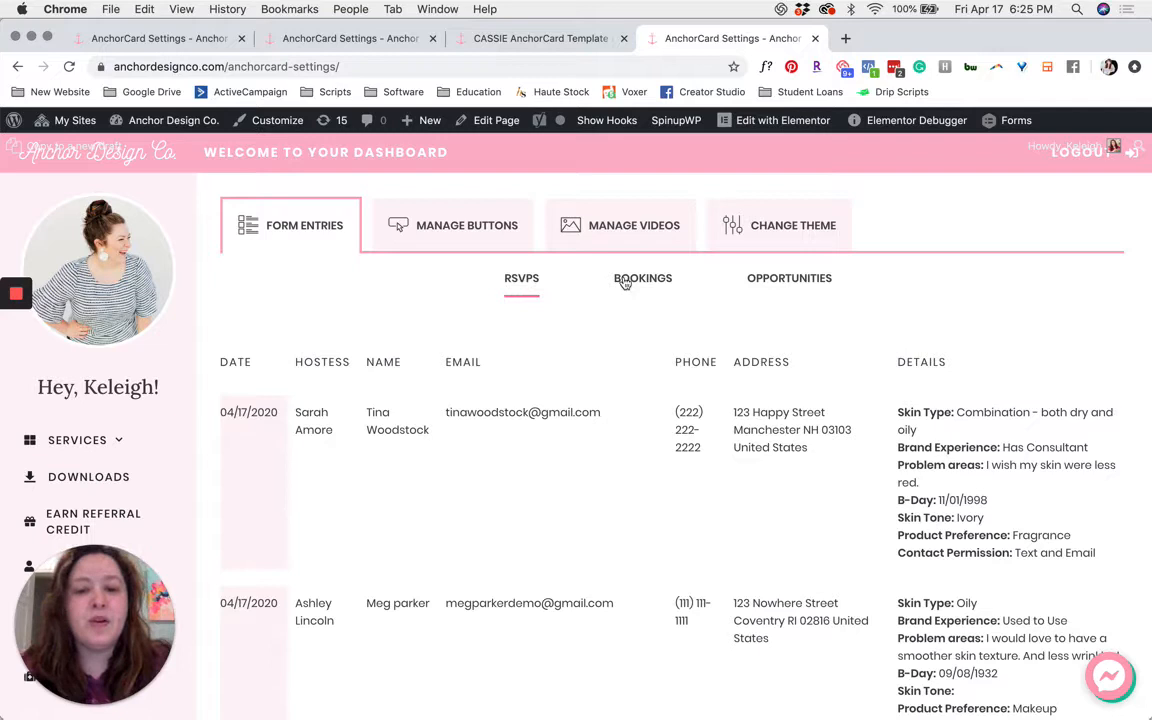
pyautogui.moveTo(785, 281)
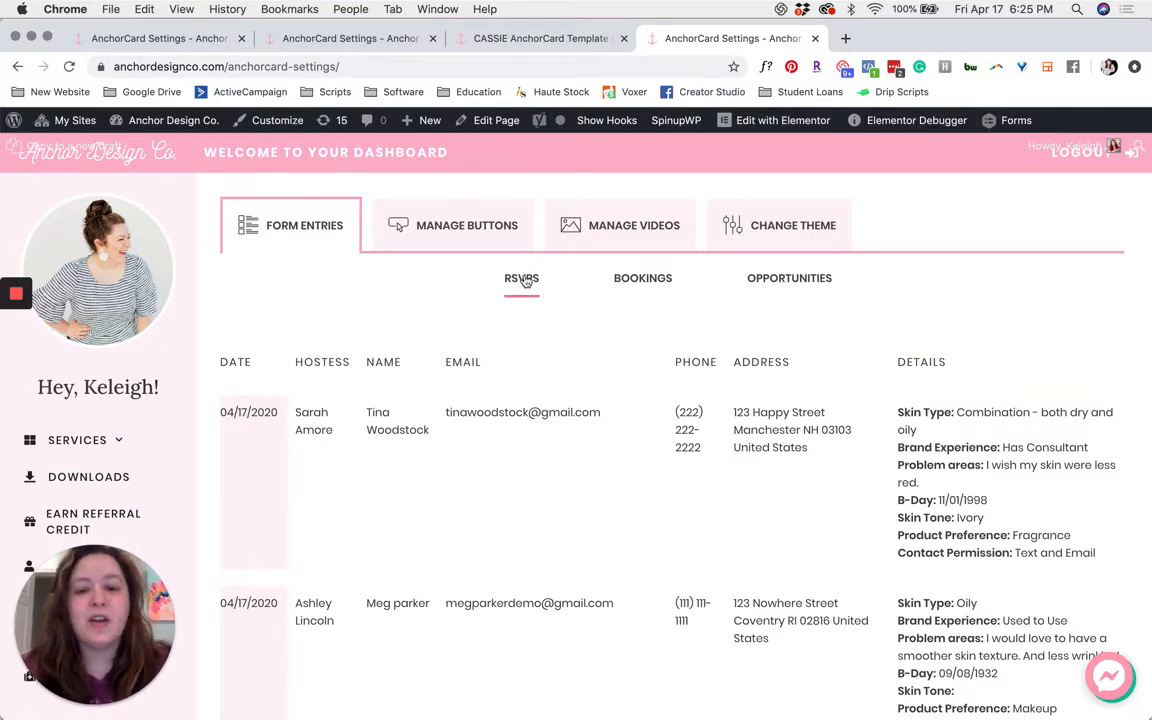
pyautogui.click(642, 278)
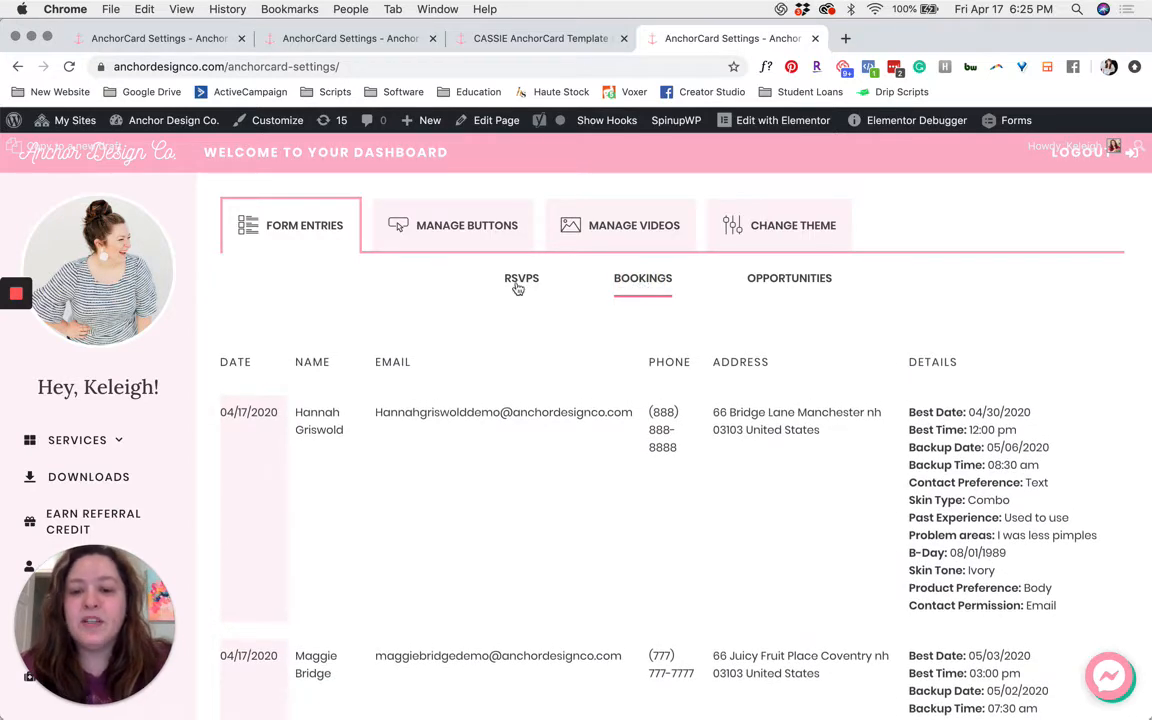
pyautogui.click(521, 278)
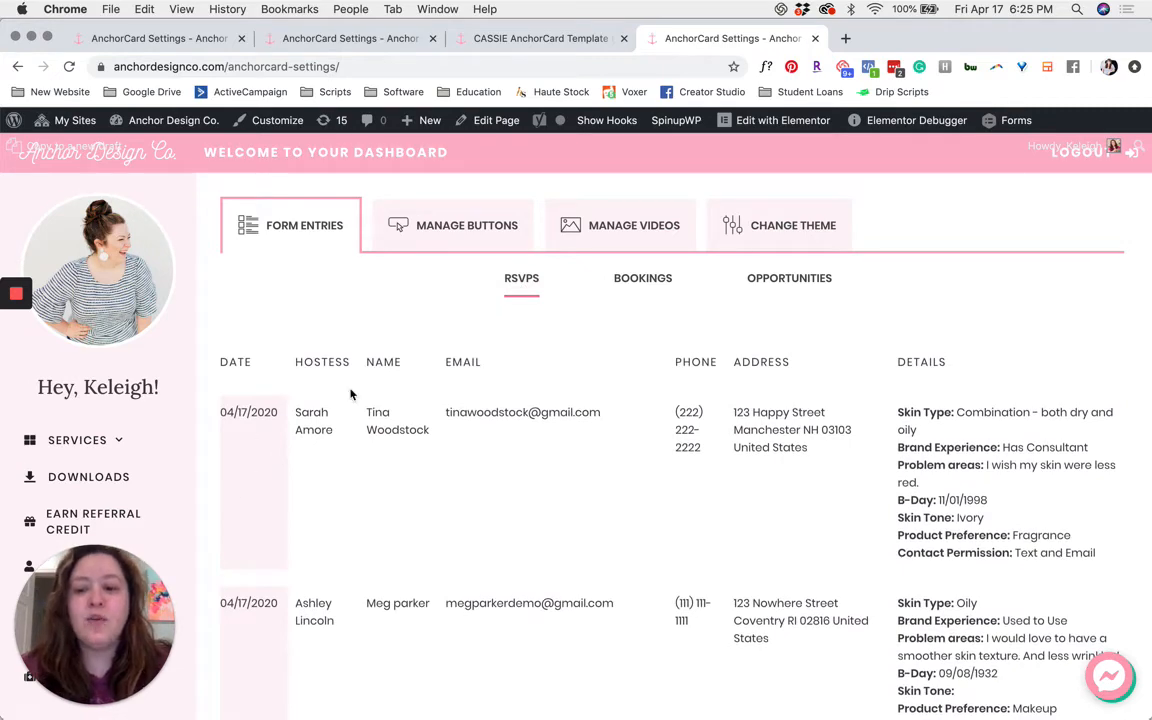
pyautogui.scroll(-3)
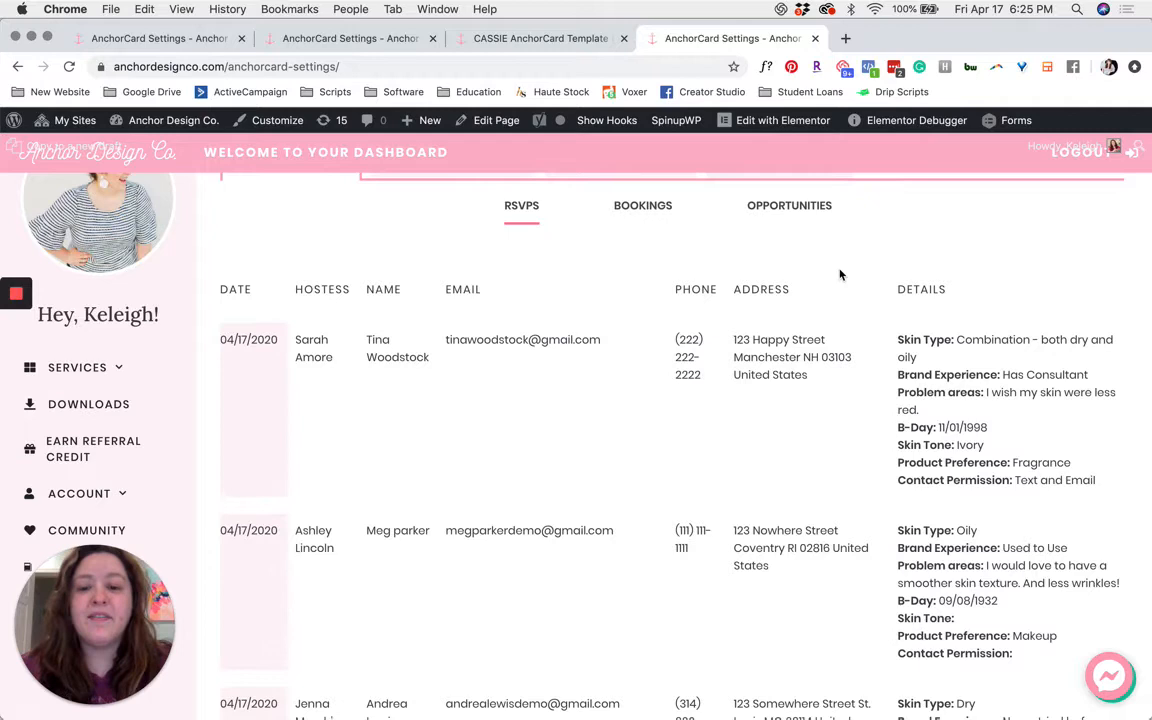
pyautogui.moveTo(290, 575)
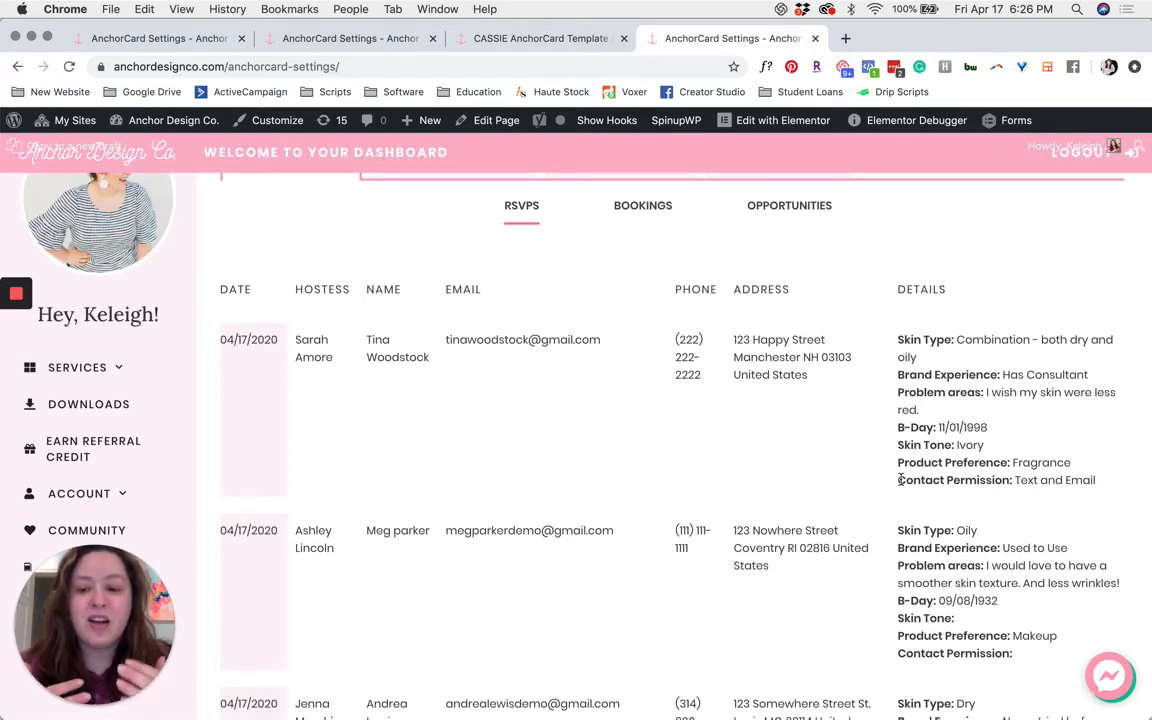
pyautogui.scroll(-3)
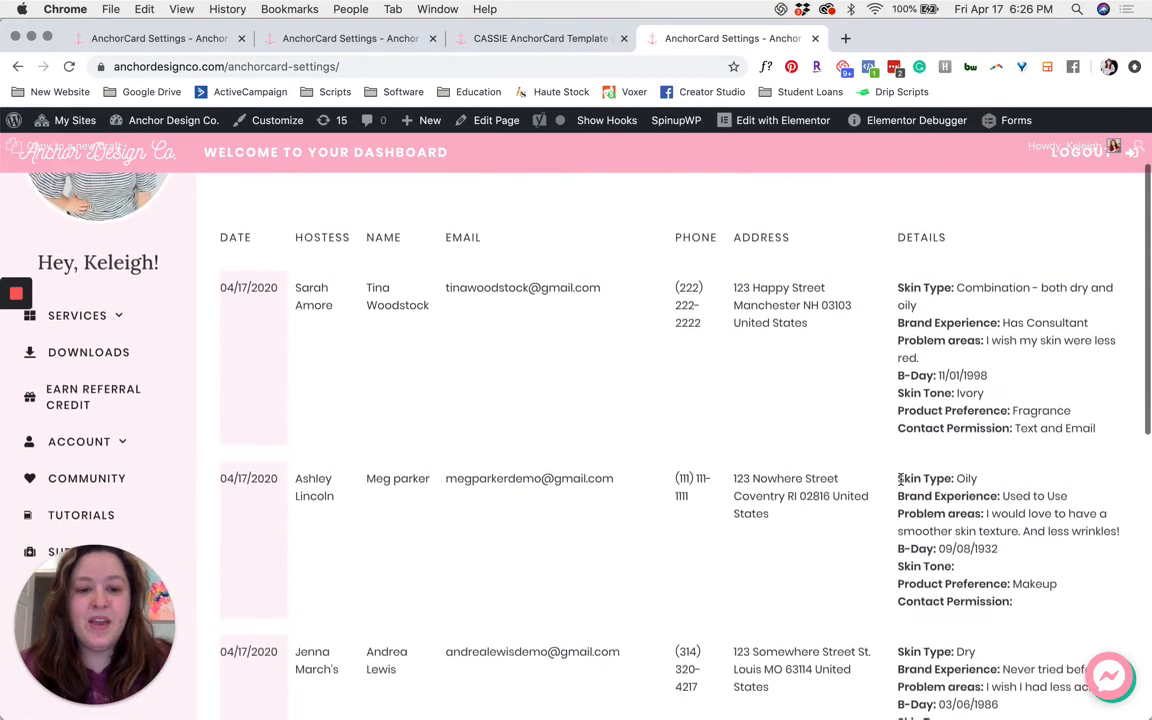
pyautogui.scroll(-3)
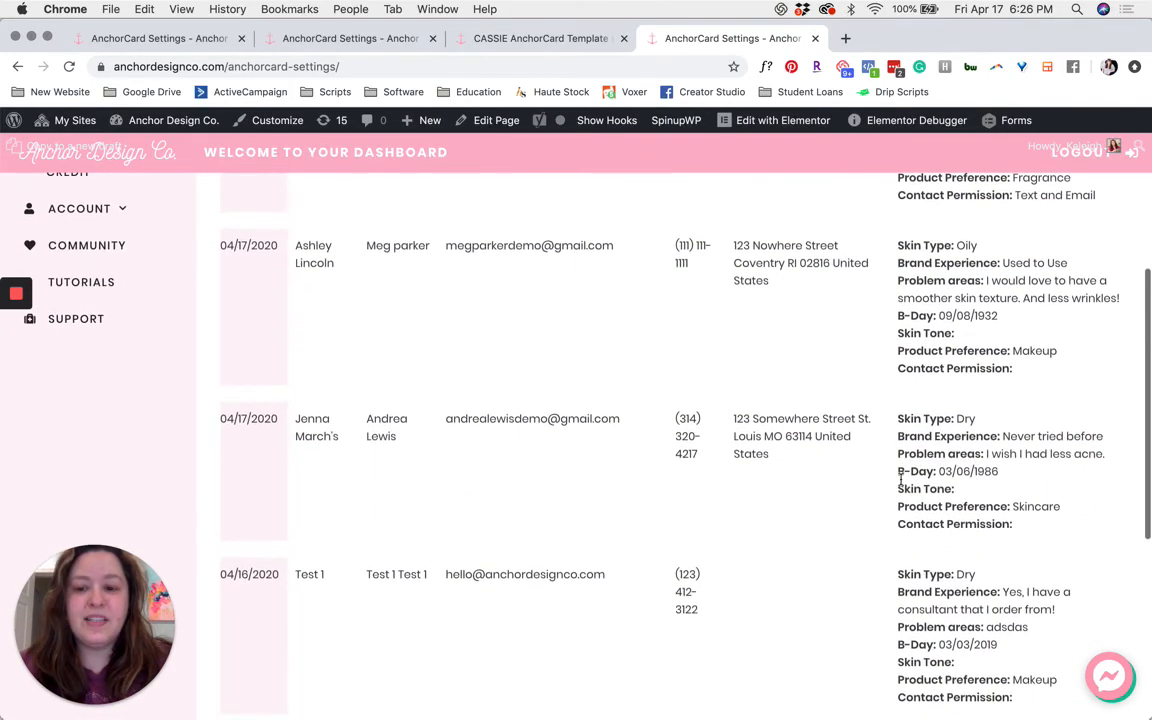
pyautogui.scroll(-3)
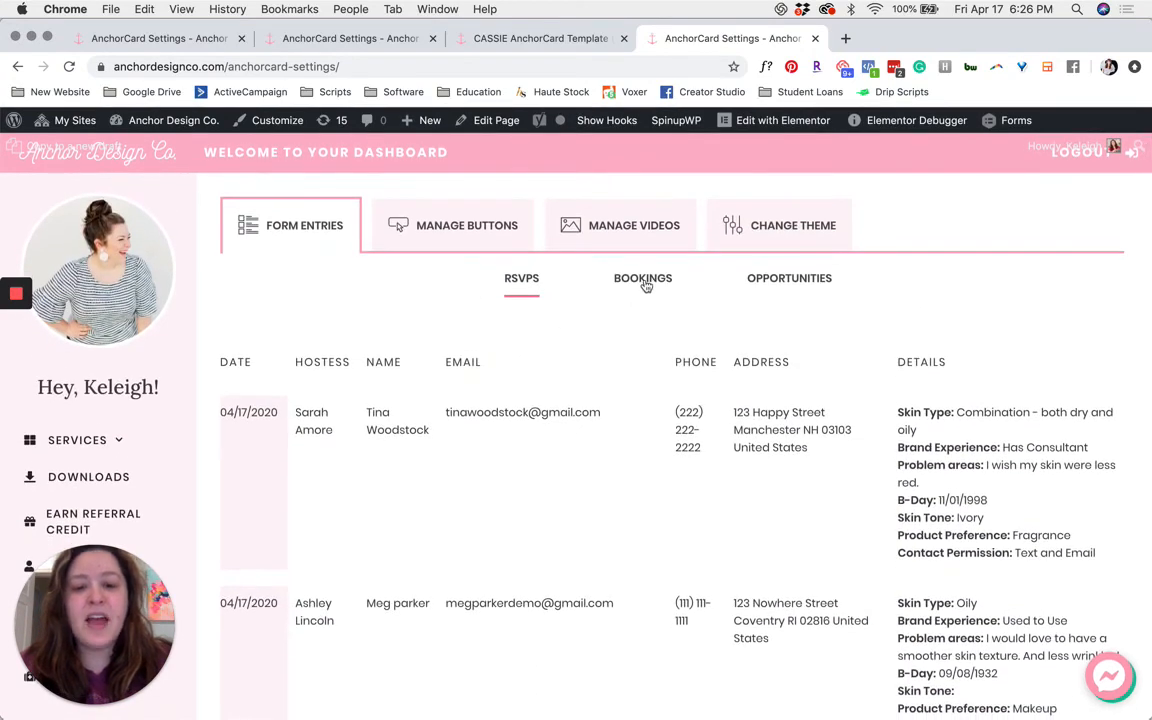
# Open the Bookings list under Form Entries to see preferred and backup appointment dates
pyautogui.click(643, 278)
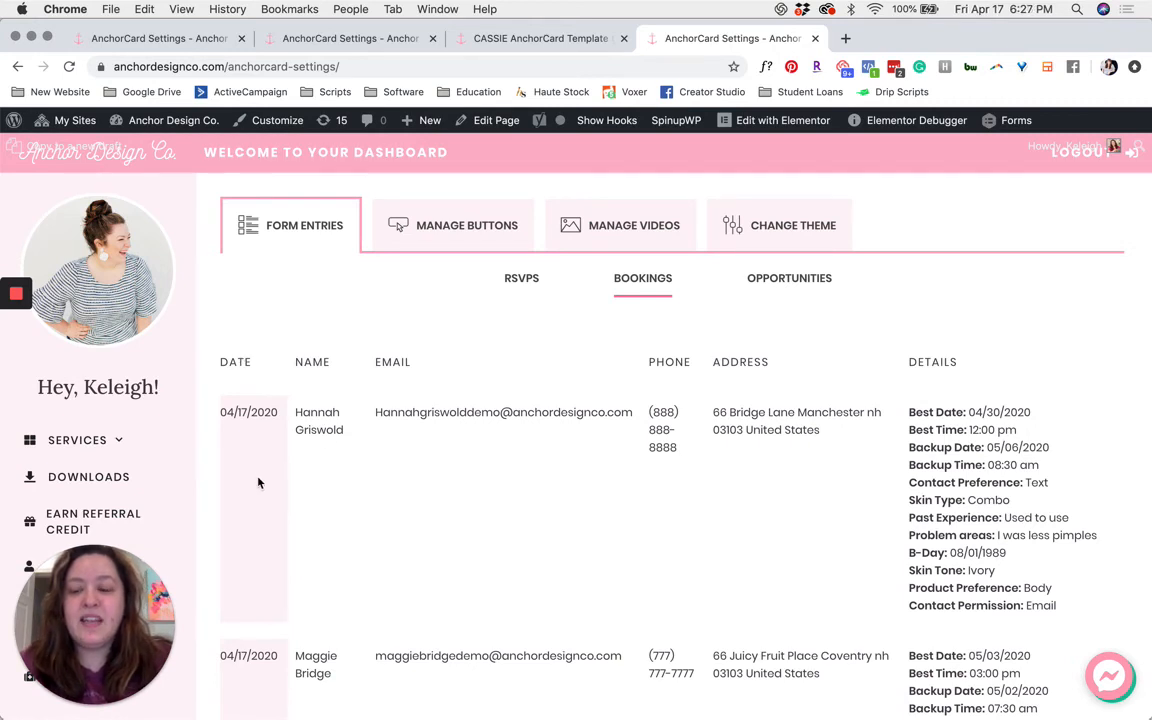
pyautogui.moveTo(324, 403)
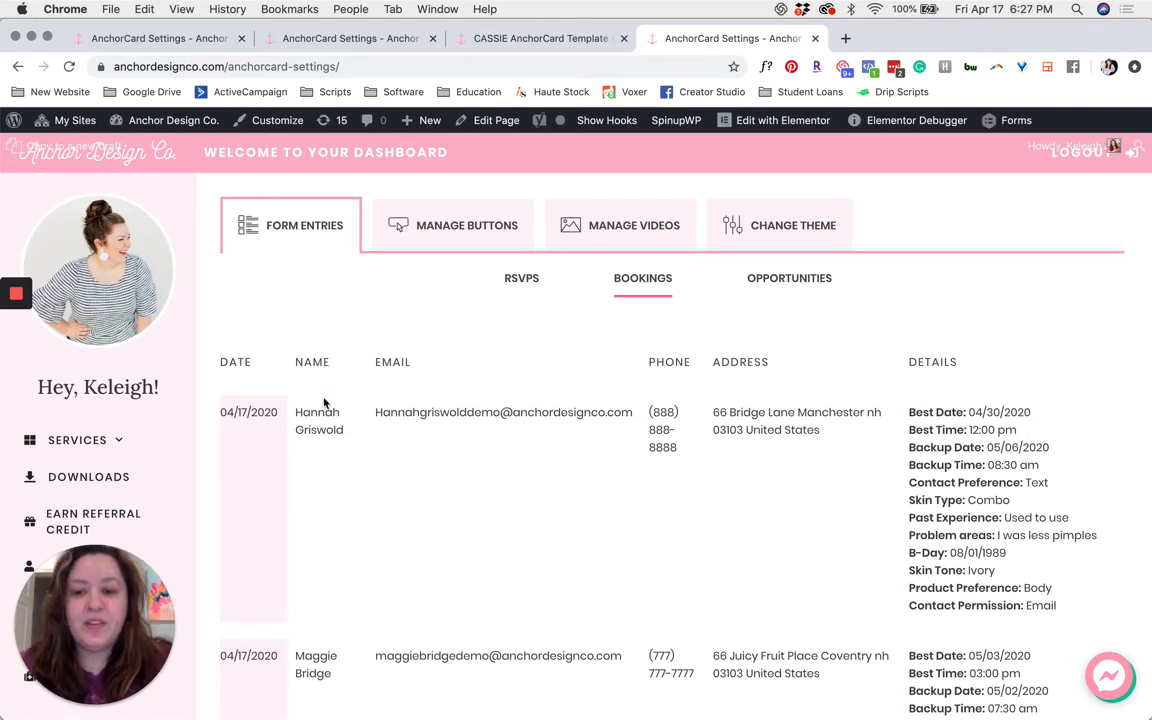
pyautogui.moveTo(481, 401)
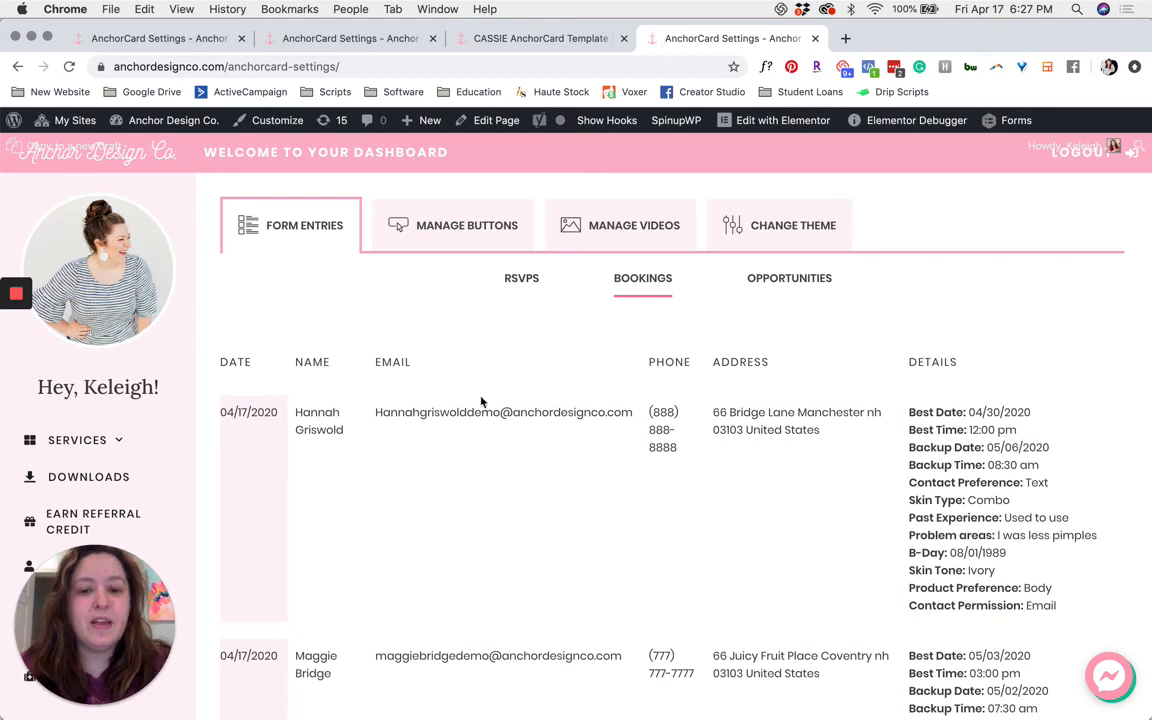